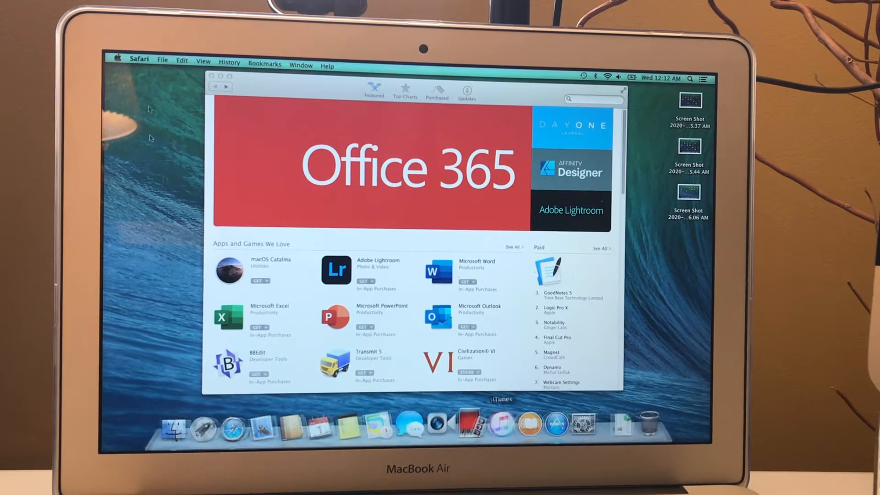
- Confirm the MacBook Air (Mid 2013) runs OS X 10.9.5, then show its software updates
left_click(117, 59)
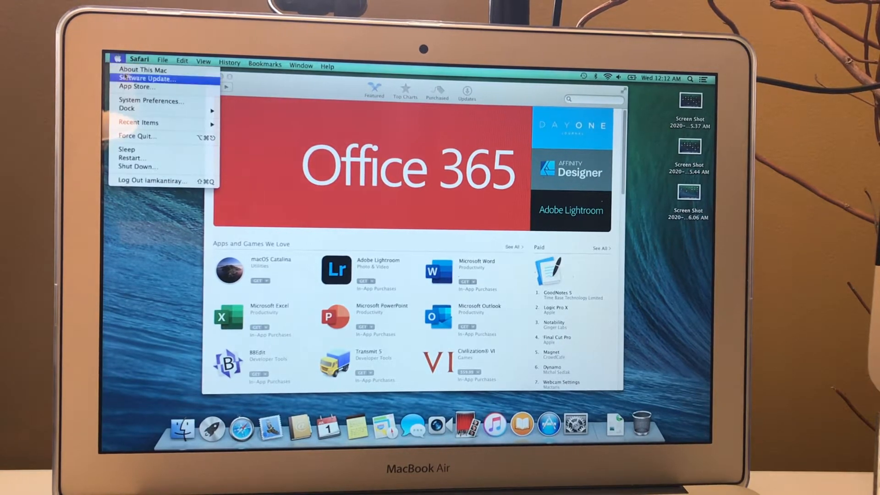
left_click(143, 69)
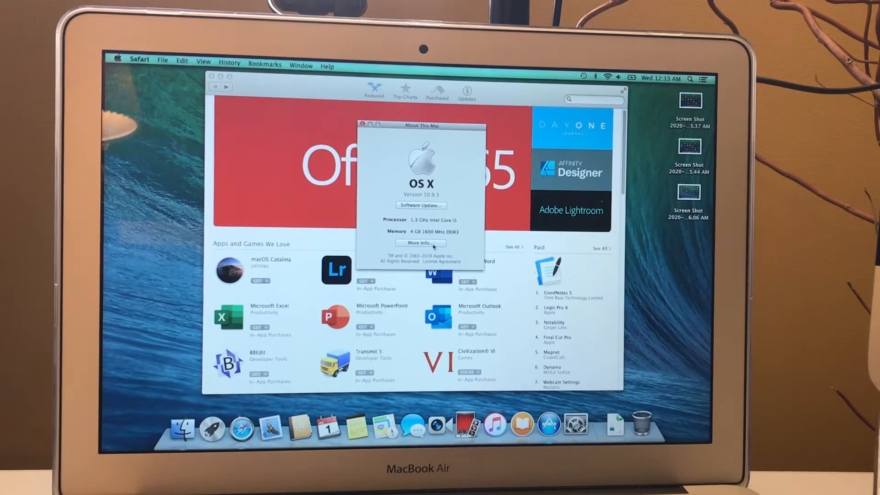
left_click(420, 243)
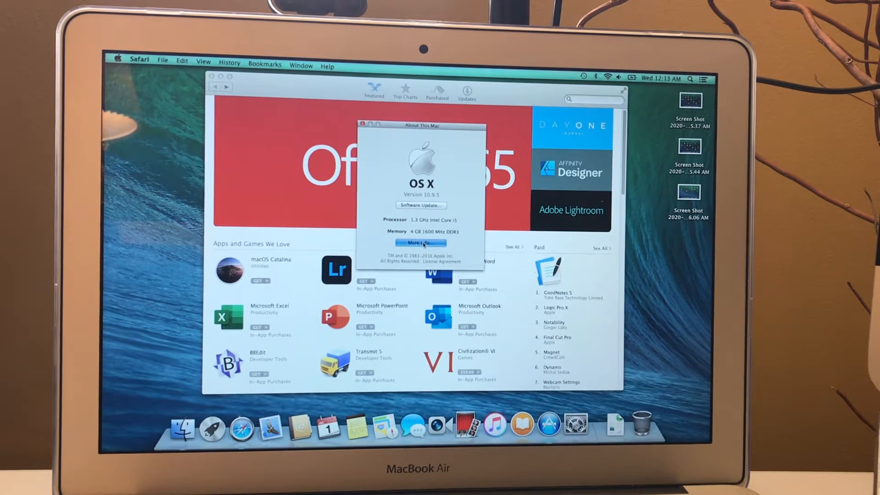
left_click(421, 243)
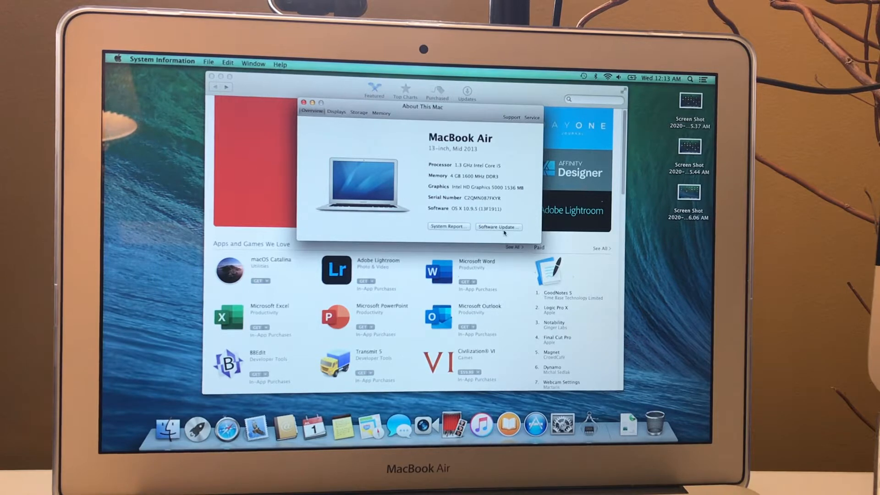
left_click(497, 226)
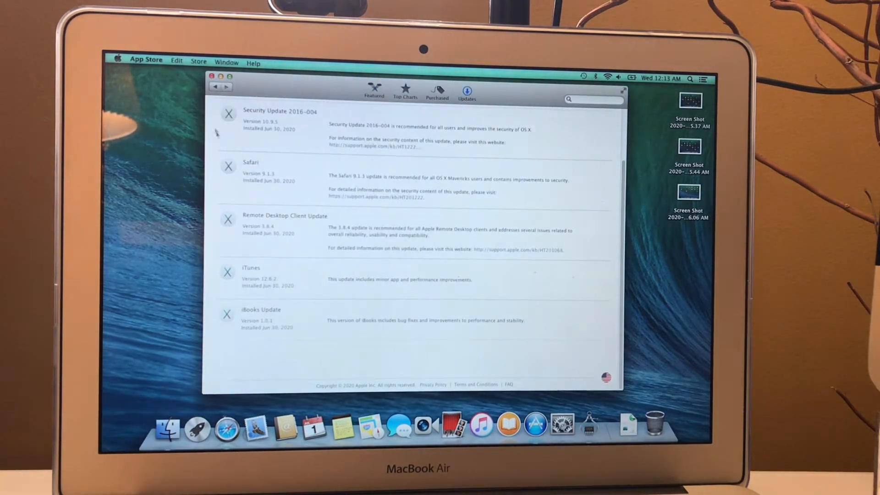
- Request the macOS Catalina download from the App Store's featured page
scroll("up", 3)
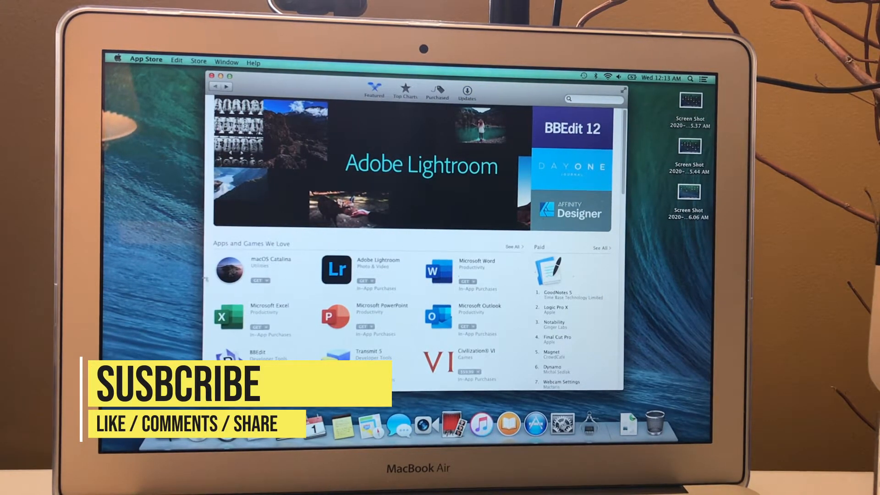
left_click(258, 280)
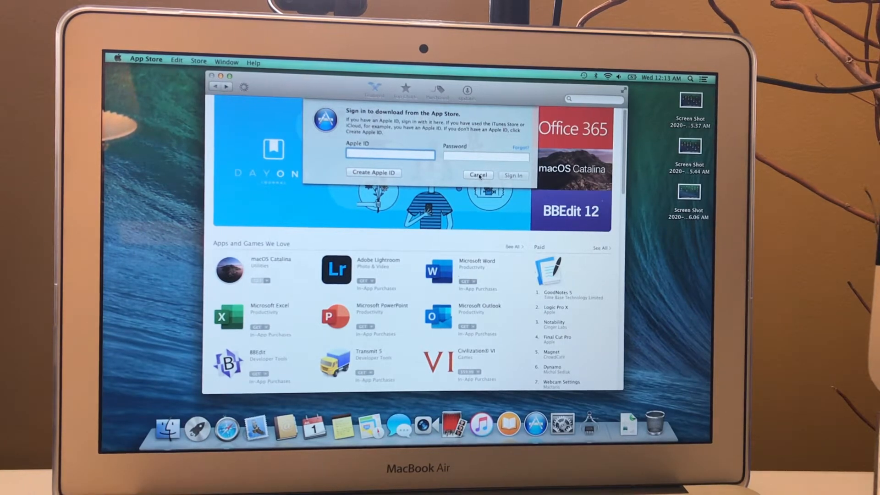
- Cancel the Apple ID sign-in request and quit the App Store
left_click(477, 174)
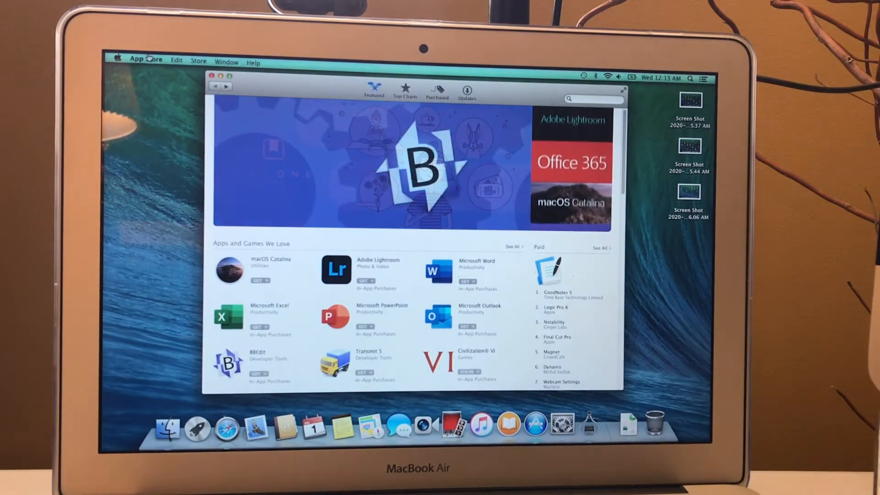
left_click(117, 58)
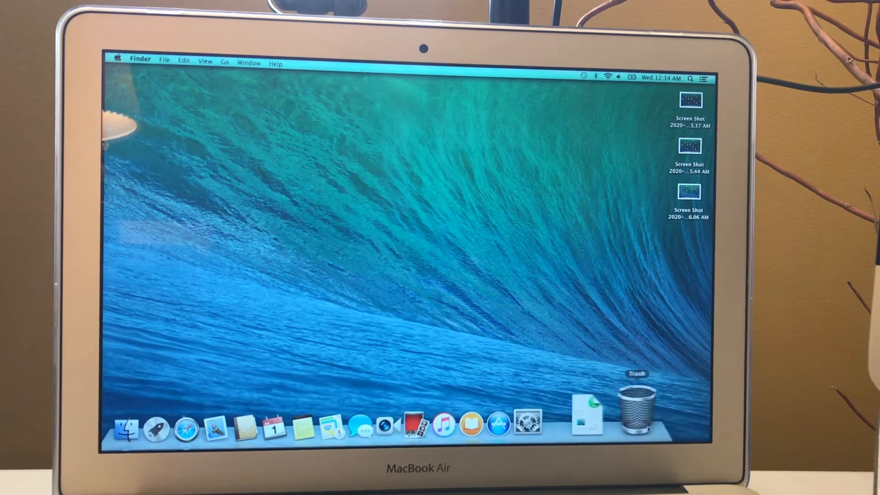
mouse_move(424, 418)
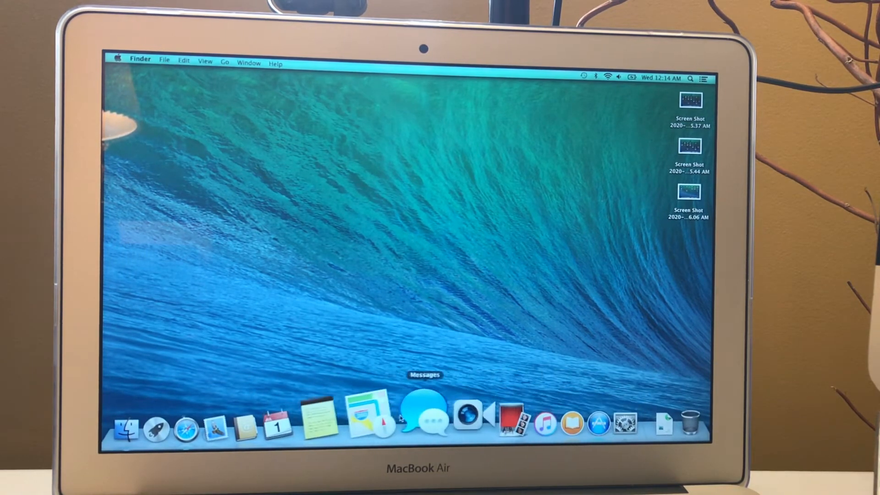
mouse_move(180, 415)
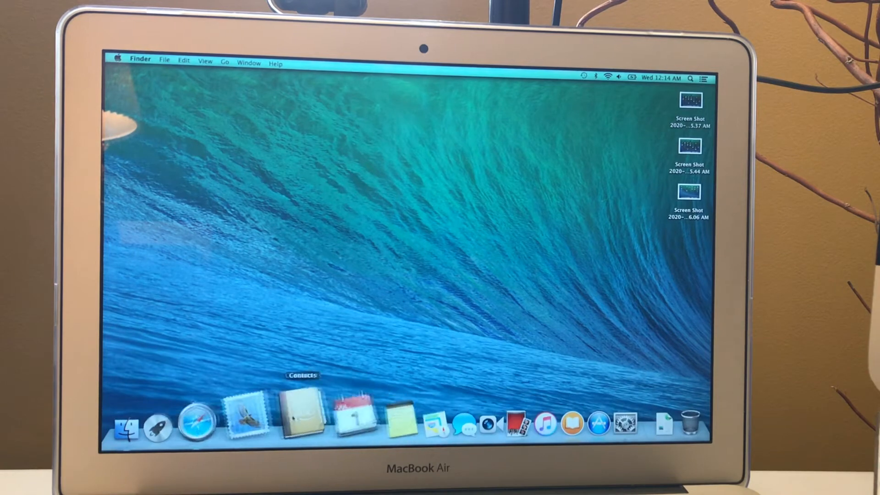
mouse_move(222, 415)
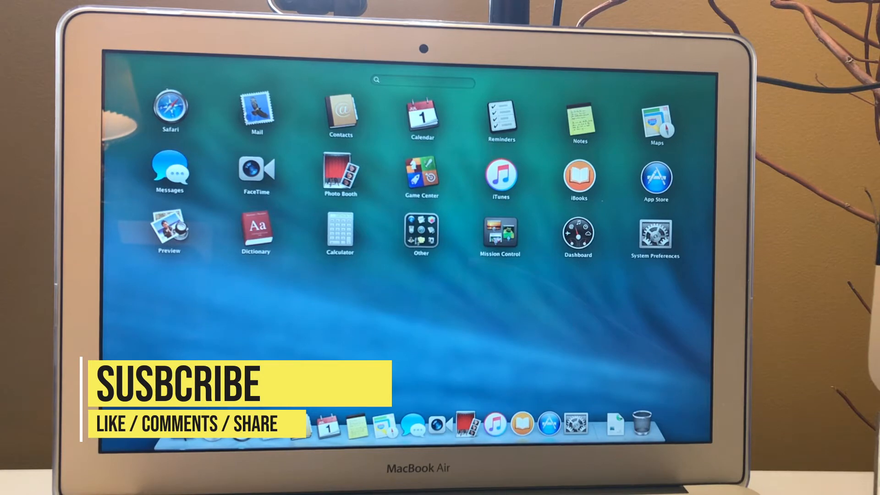
- Launch X11 from Launchpad's Other folder and continue to Apple's About X11 support page
left_click(420, 232)
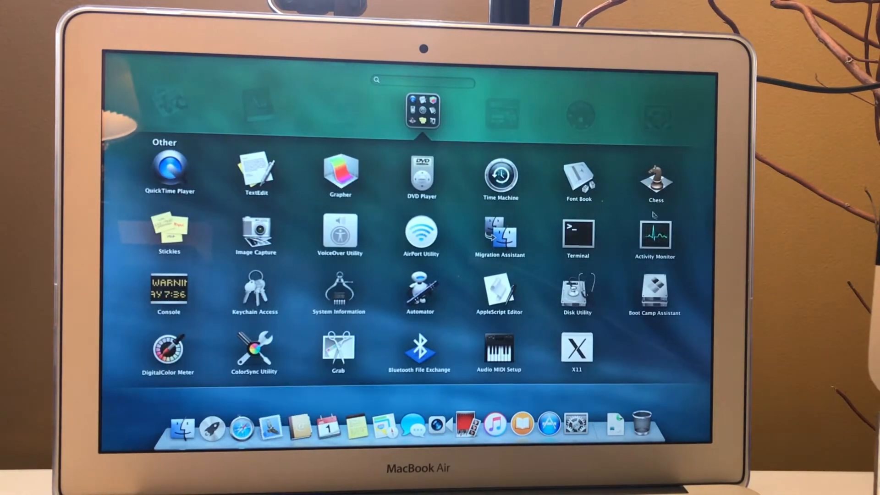
mouse_move(699, 329)
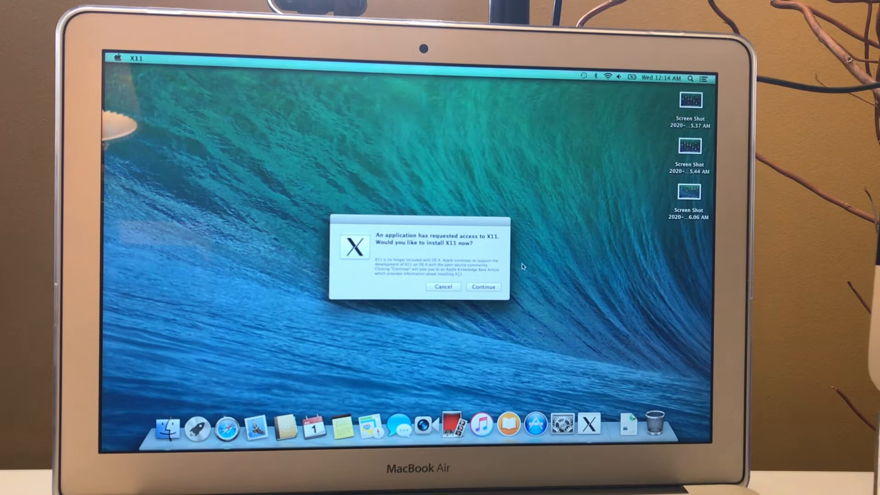
left_click(442, 287)
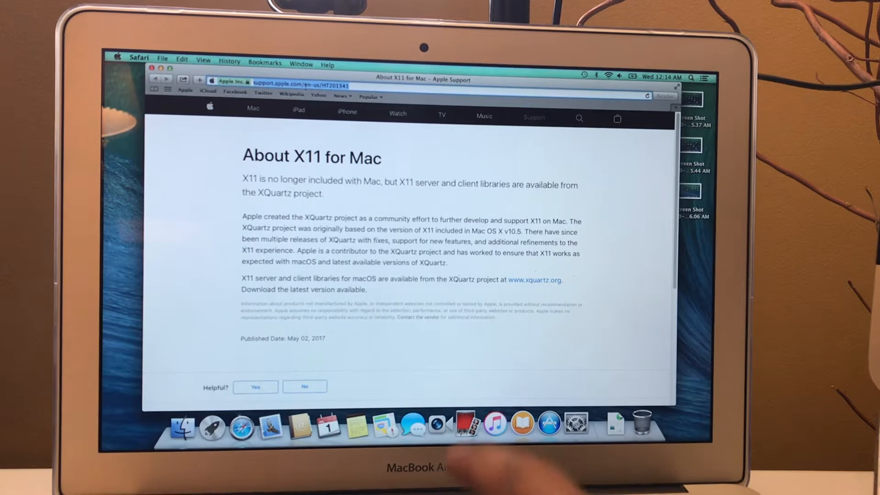
- Open YouTube from Google's apps menu, retry the failed page, and dismiss the crash report
type("googk")
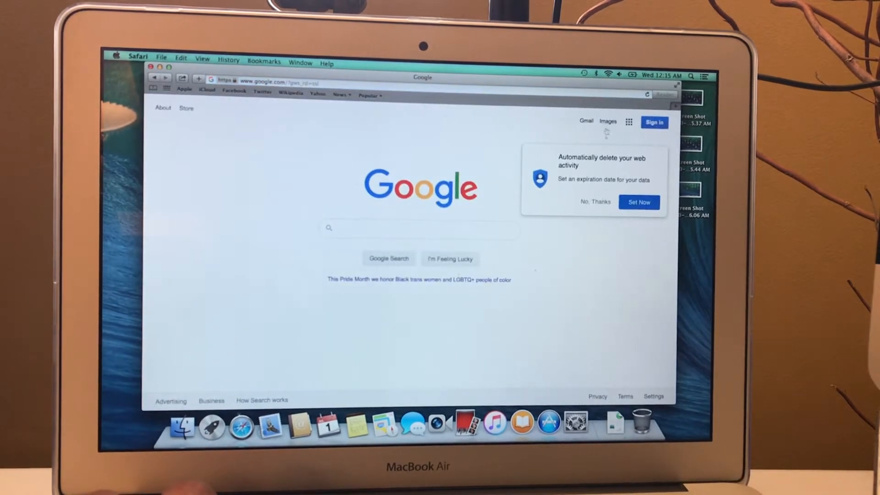
left_click(595, 202)
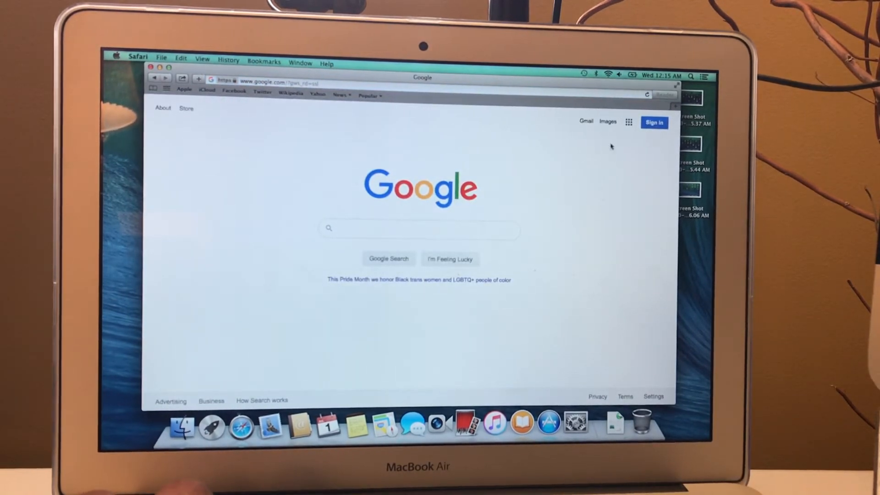
left_click(628, 121)
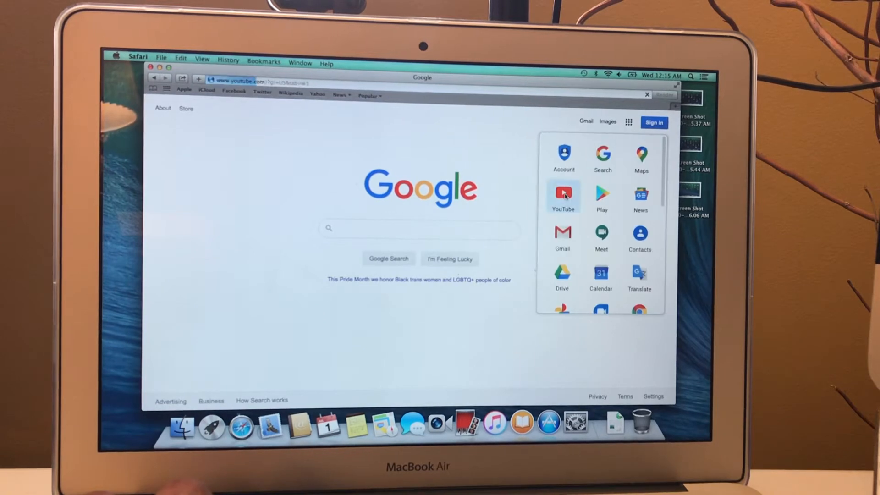
left_click(563, 195)
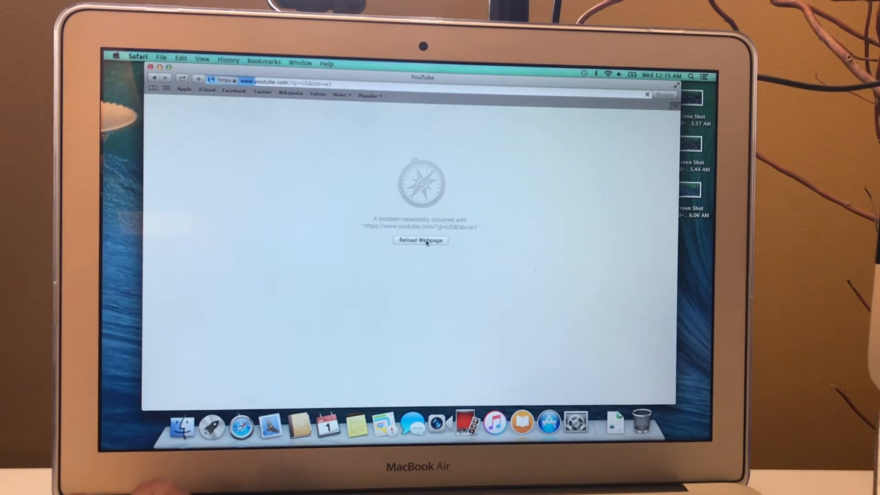
left_click(420, 241)
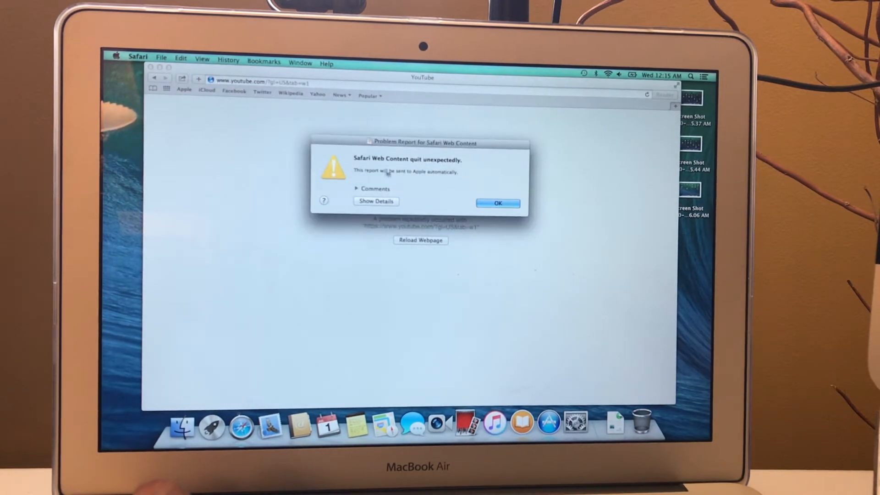
left_click(497, 203)
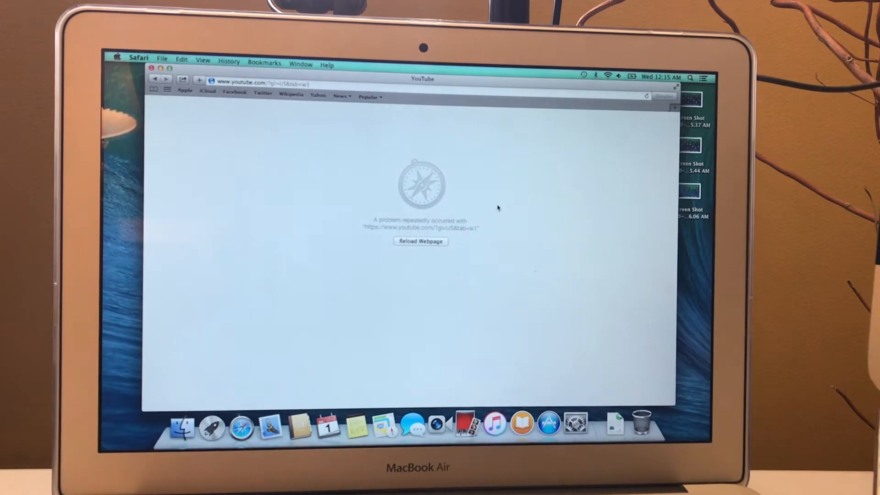
mouse_move(680, 327)
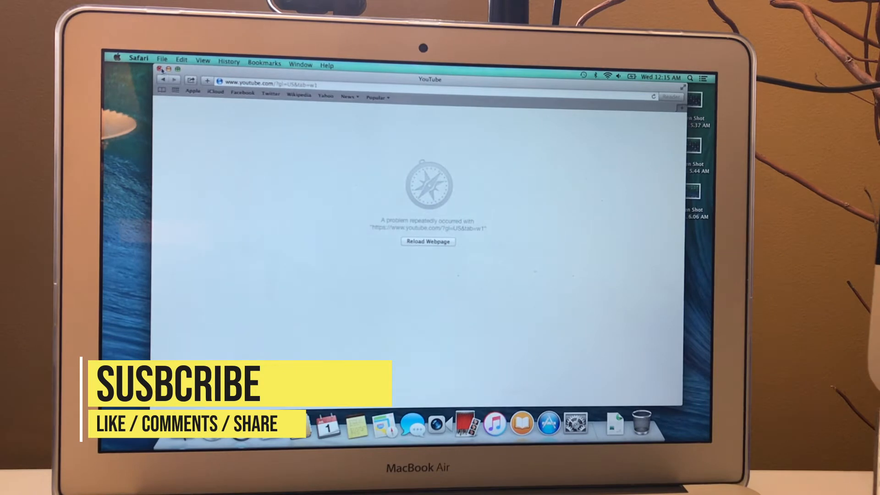
- Close the broken YouTube window in Safari and relaunch the App Store from the Dock
left_click(162, 69)
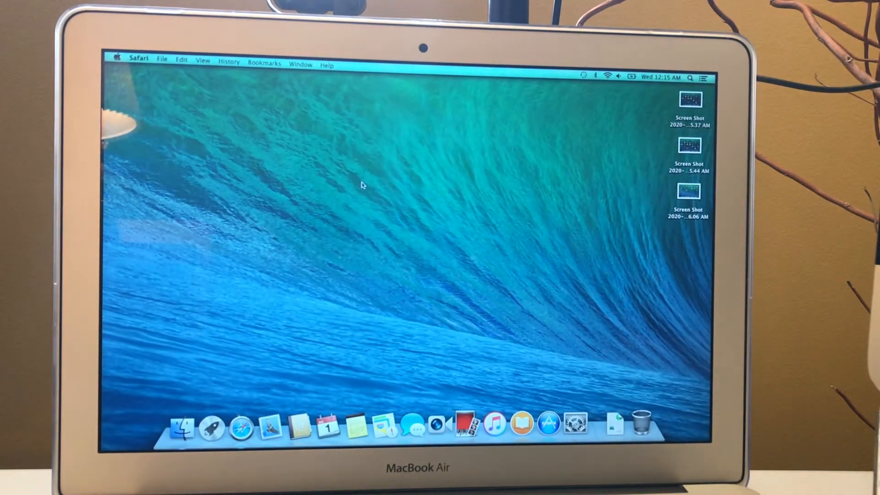
mouse_move(409, 191)
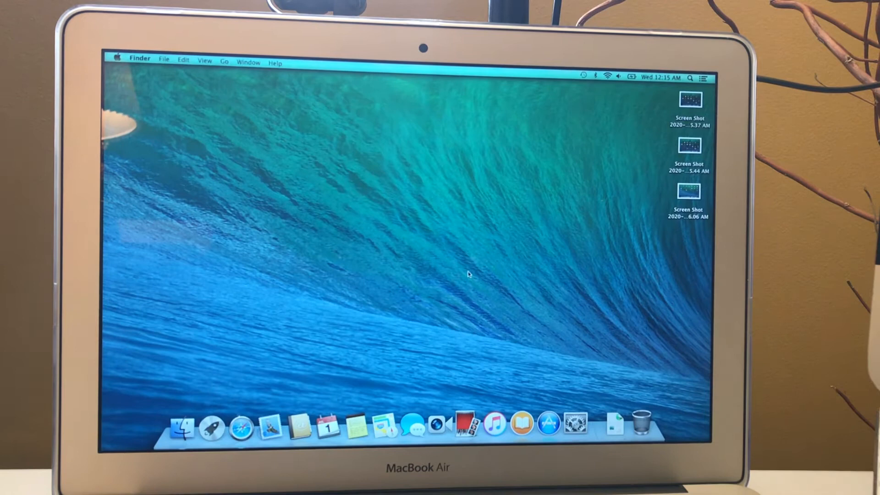
mouse_move(571, 410)
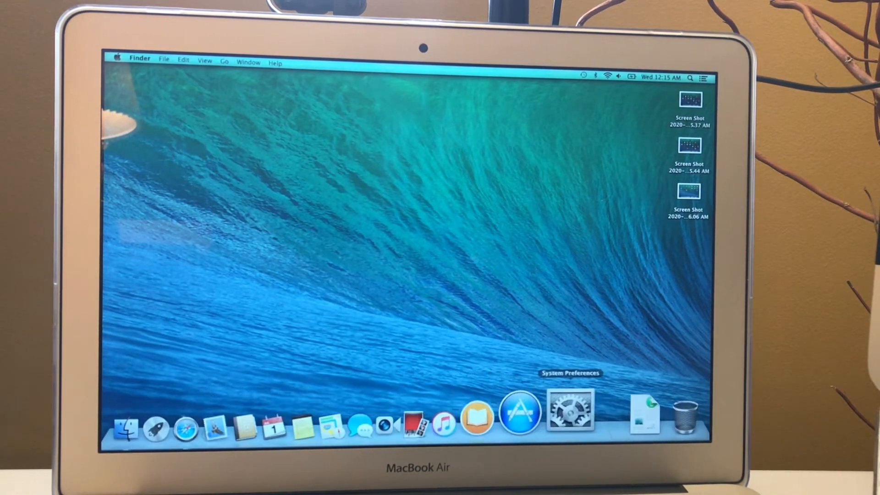
mouse_move(491, 244)
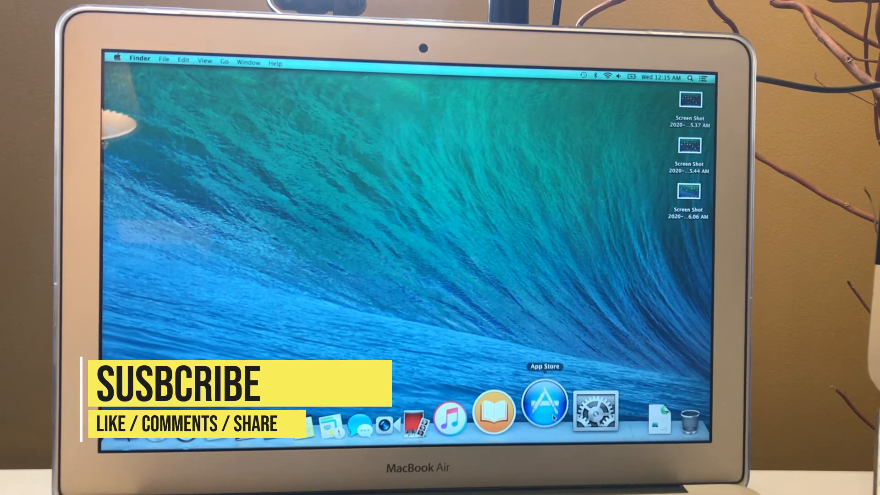
left_click(543, 404)
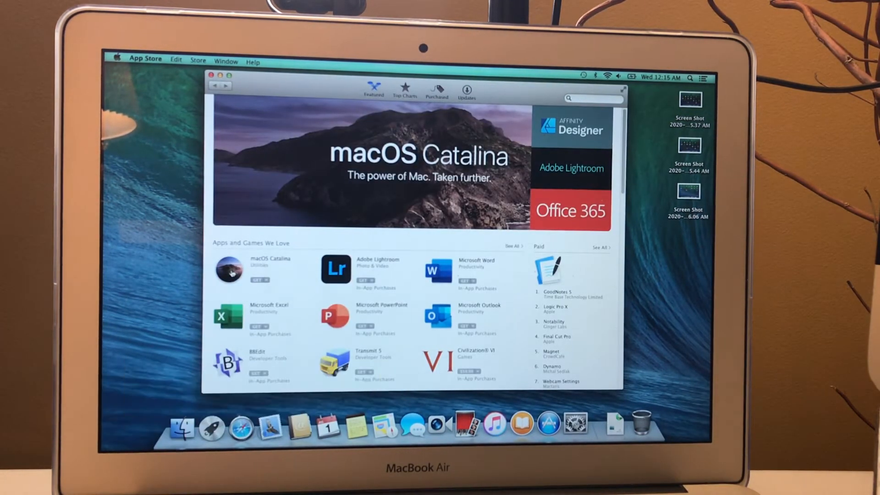
- Search the App Store for 'mojave os' using the suggestion after typing 'MOJ'
left_click(592, 98)
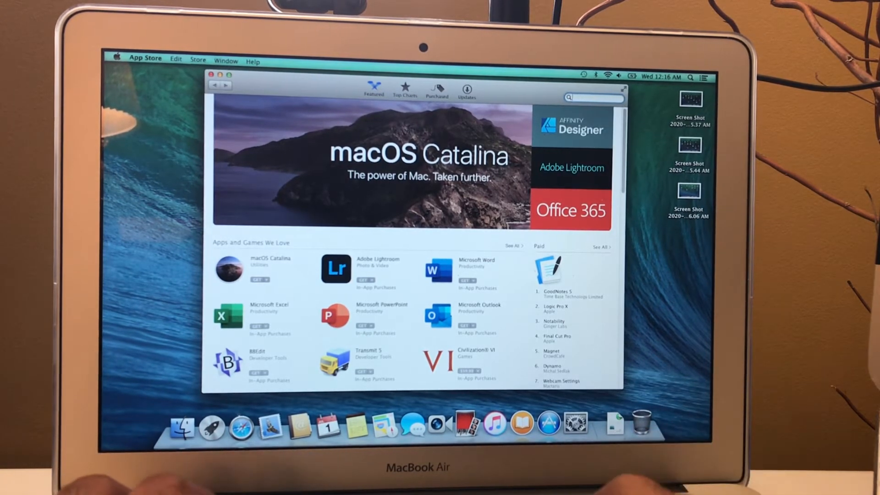
type("MOJ")
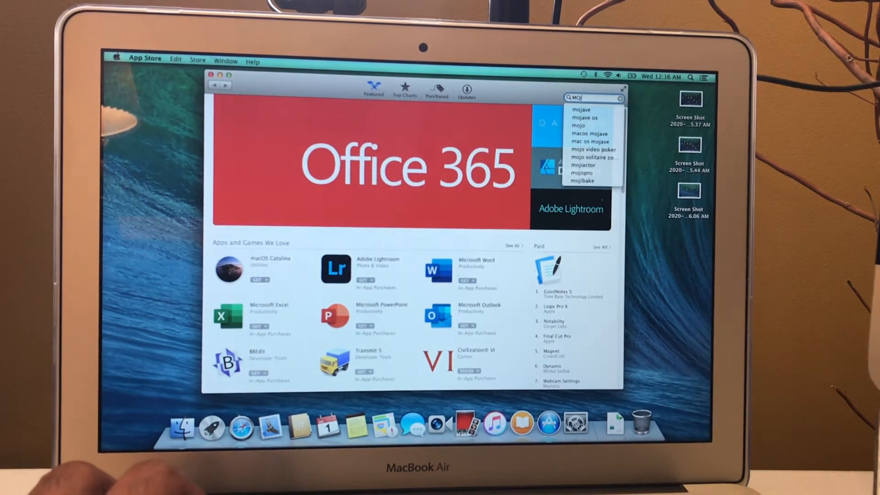
left_click(586, 118)
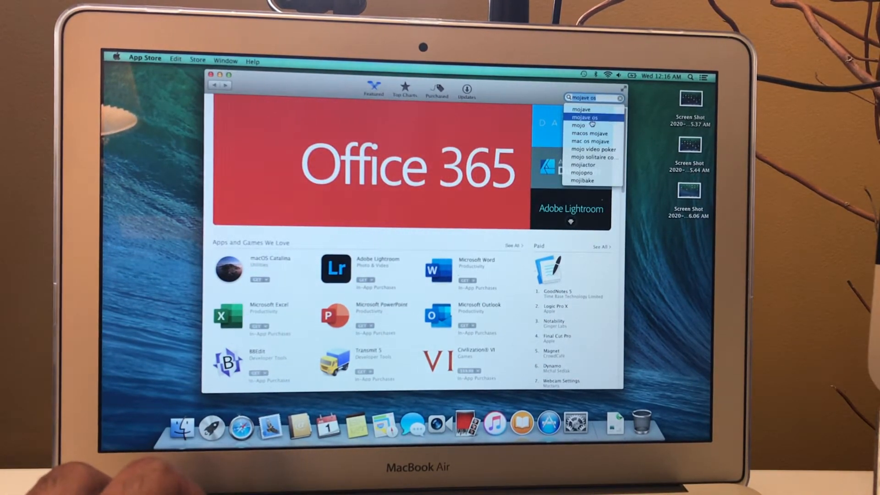
left_click(589, 117)
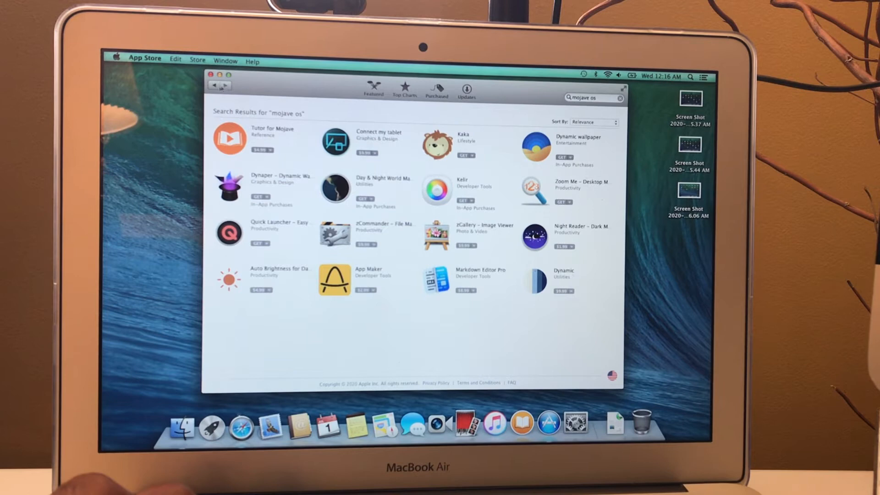
left_click(373, 90)
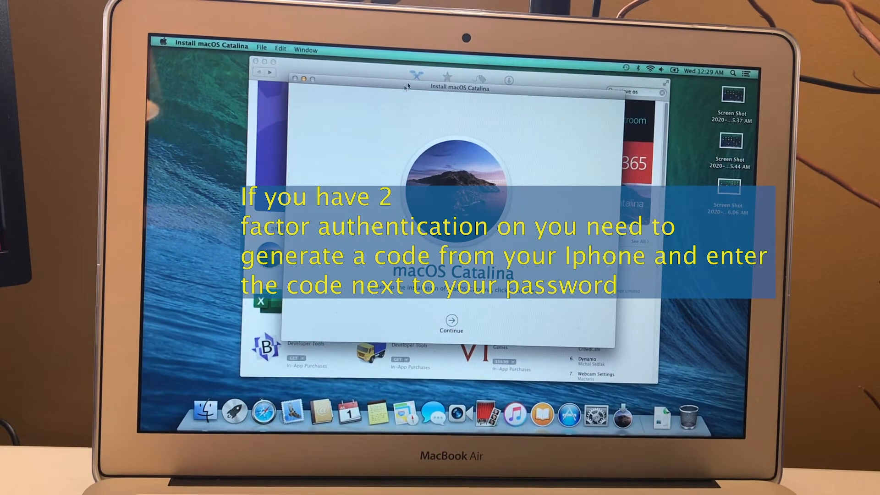
mouse_move(527, 97)
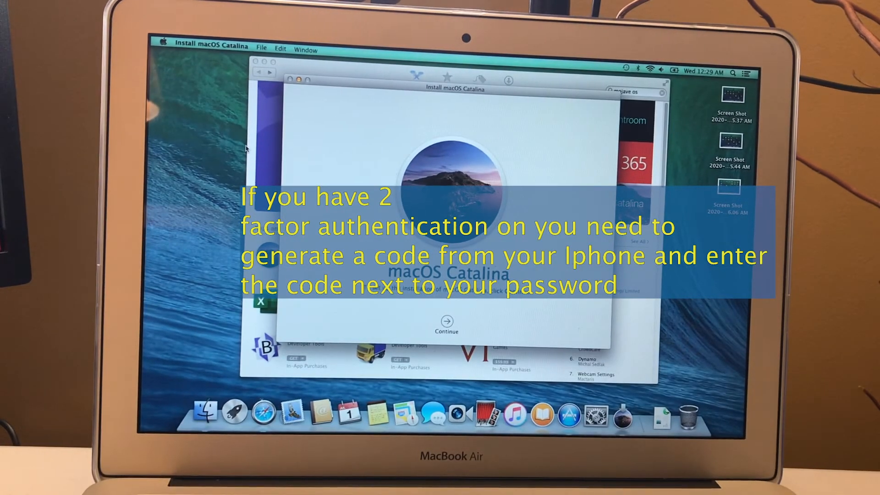
mouse_move(594, 114)
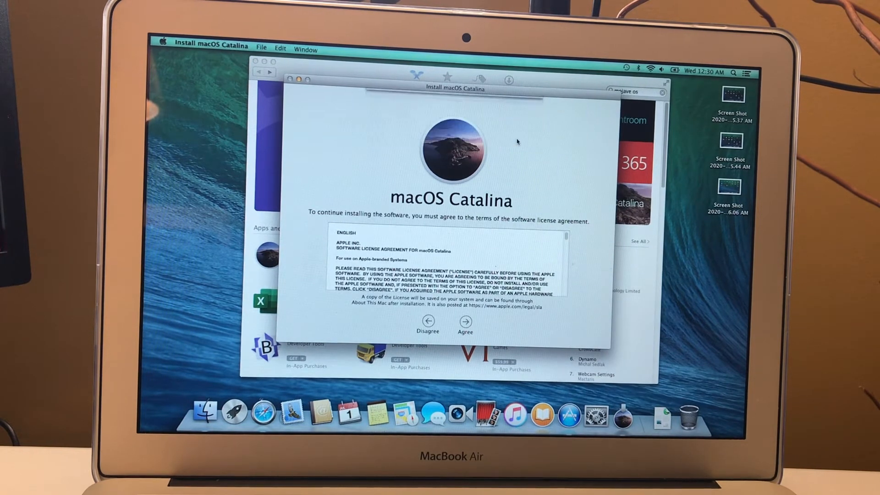
- Agree to the license, authorise installing Catalina on the MacOS disk, and restart
left_click(465, 323)
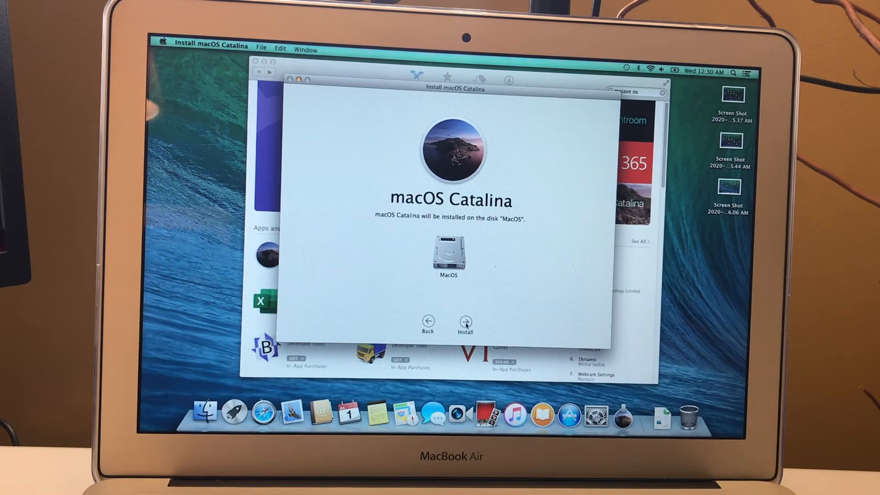
left_click(464, 319)
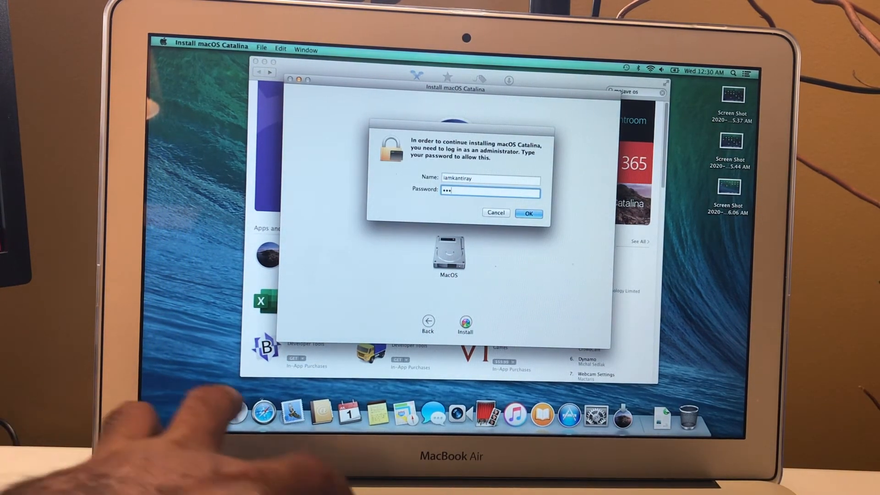
type("••")
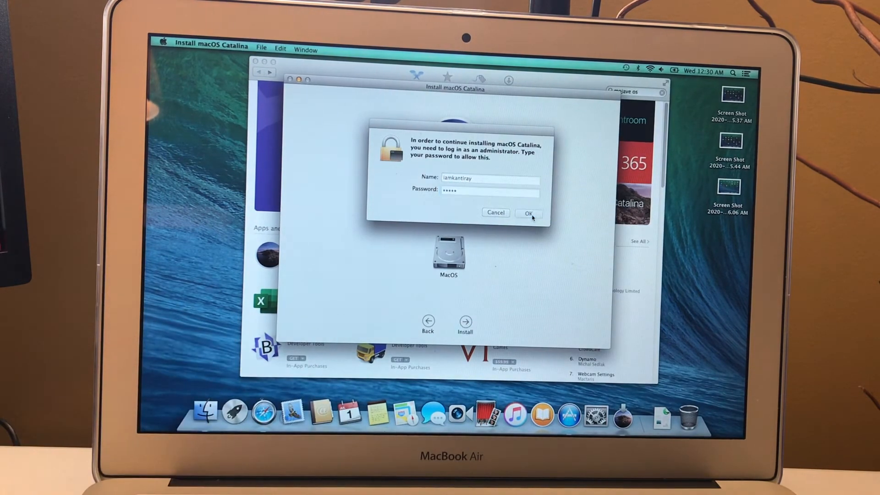
left_click(527, 213)
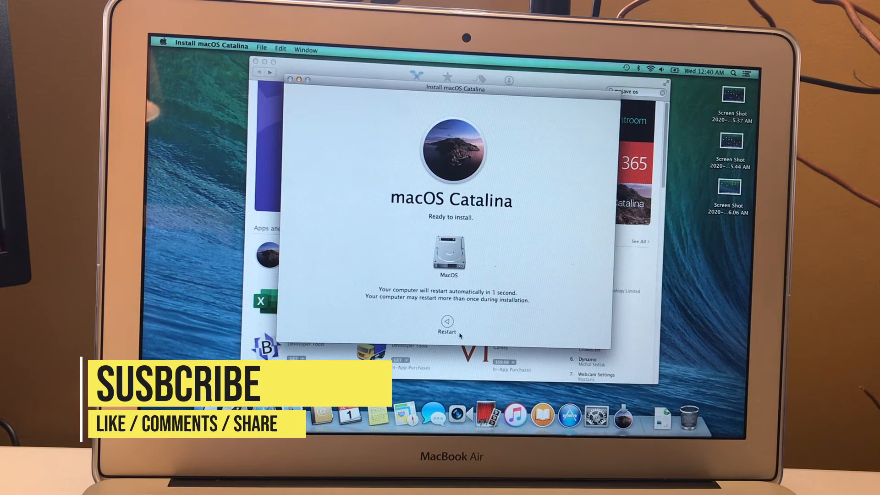
left_click(446, 327)
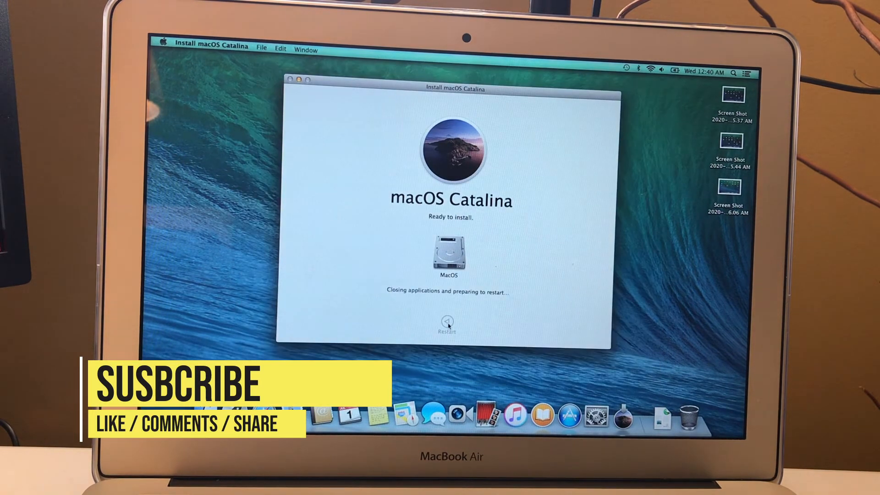